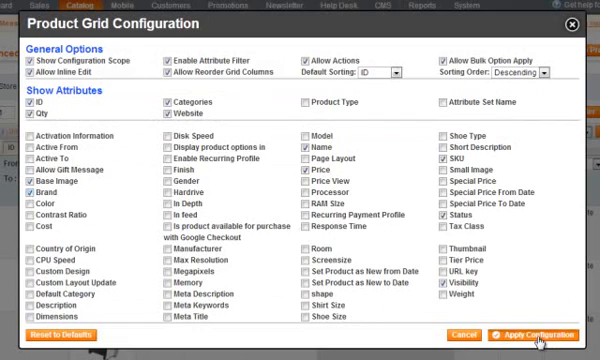
Step: Apply the grid configuration to show Brand, and set My Computer's brand to Acer
{"action": "left_click", "coordinate": [540, 334]}
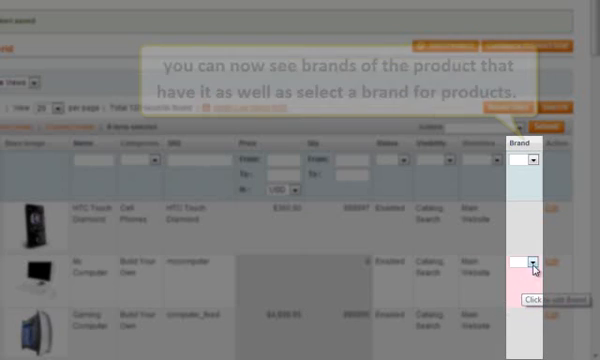
{"action": "left_click", "coordinate": [535, 262]}
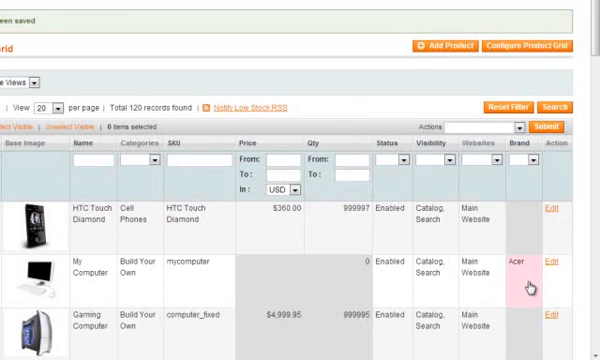